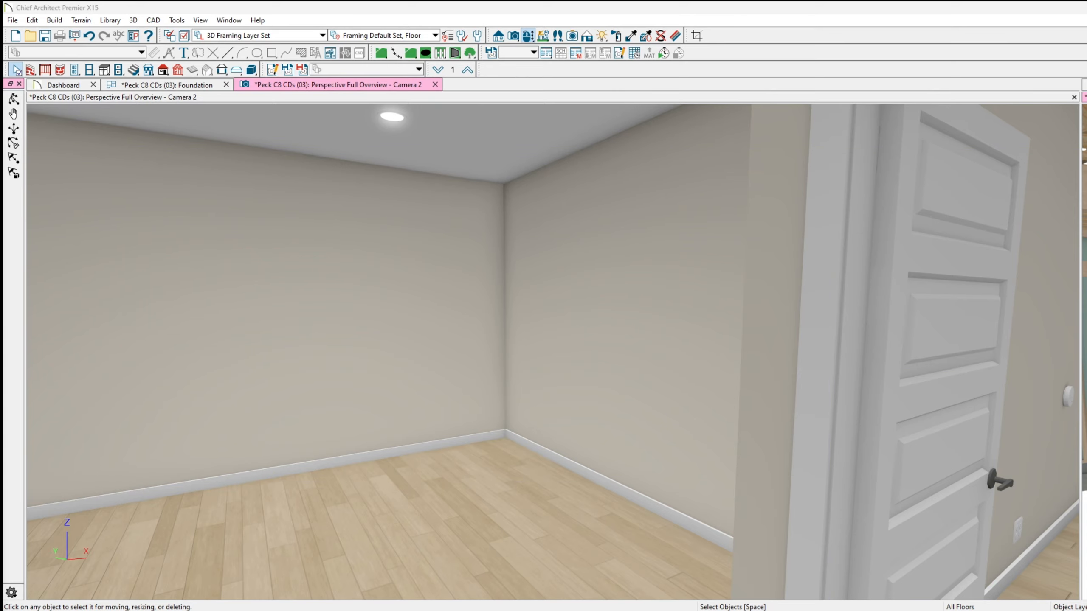
Step: Orbit the camera below the room to view the insulated floor framing and beams from underneath
{"action": "left_click", "coordinate": [516, 459]}
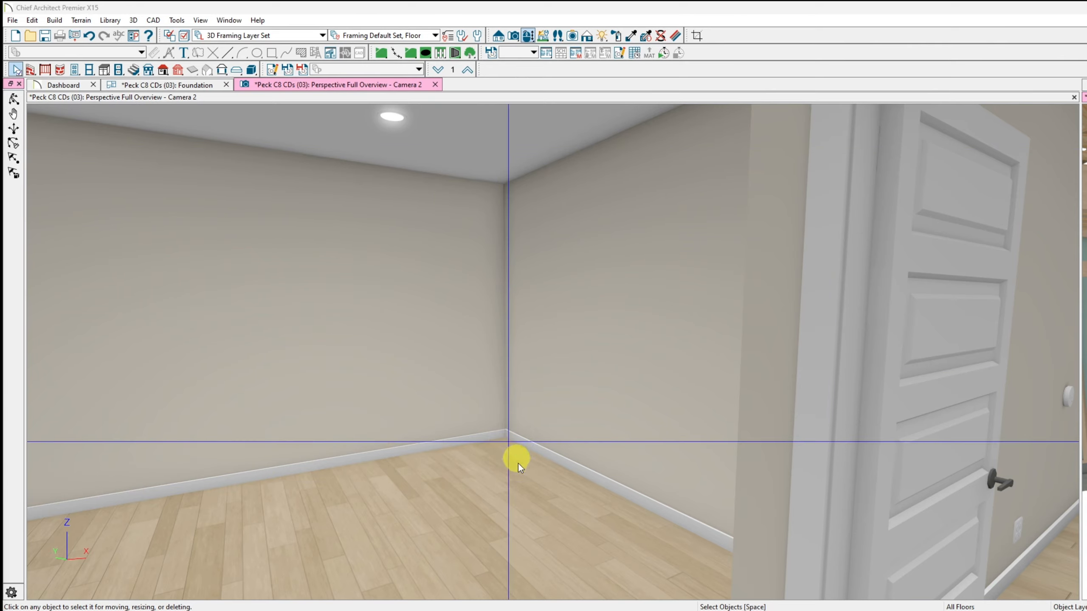
{"action": "left_click_drag", "start_coordinate": [517, 461], "coordinate": [329, 114]}
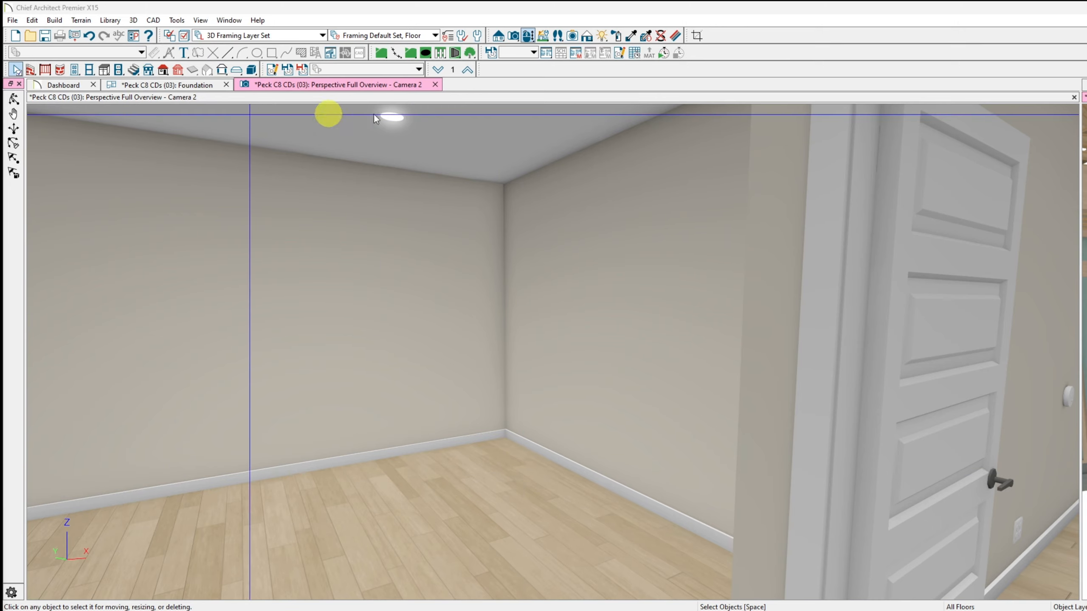
{"action": "left_click_drag", "start_coordinate": [327, 113], "coordinate": [797, 141]}
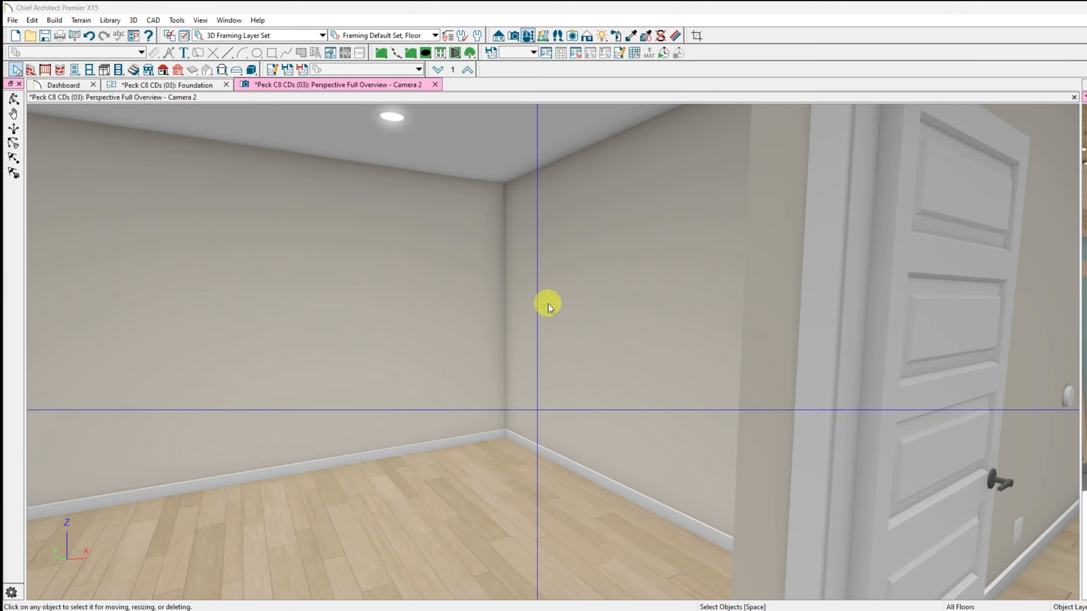
{"action": "left_click_drag", "start_coordinate": [547, 308], "coordinate": [558, 376]}
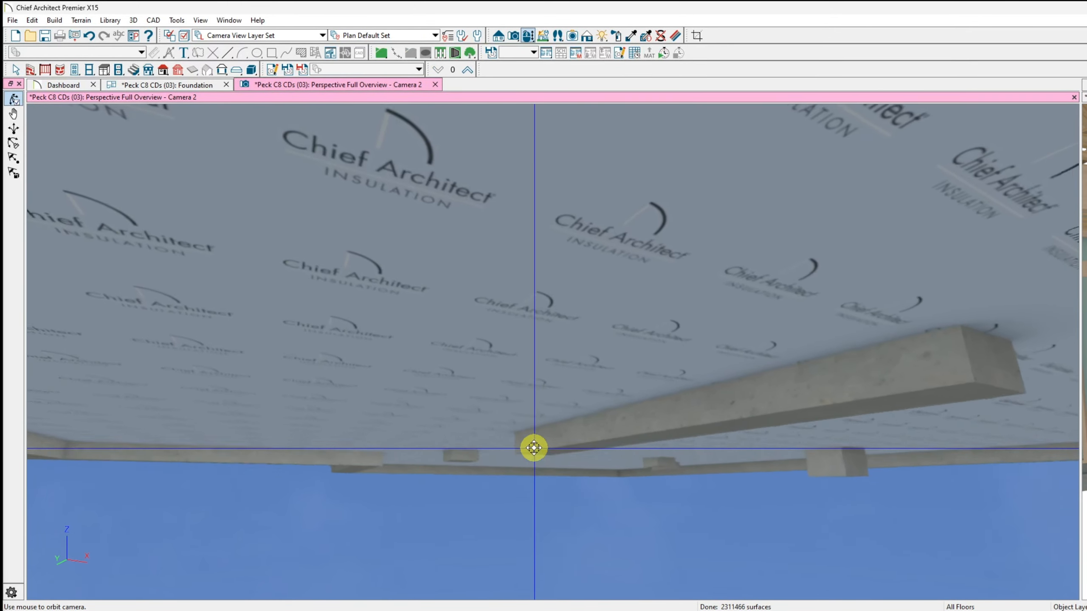
Step: Orbit around the basement corner, concrete slab ledge and footing, then back inside at floor level
{"action": "left_click_drag", "start_coordinate": [534, 448], "coordinate": [541, 444]}
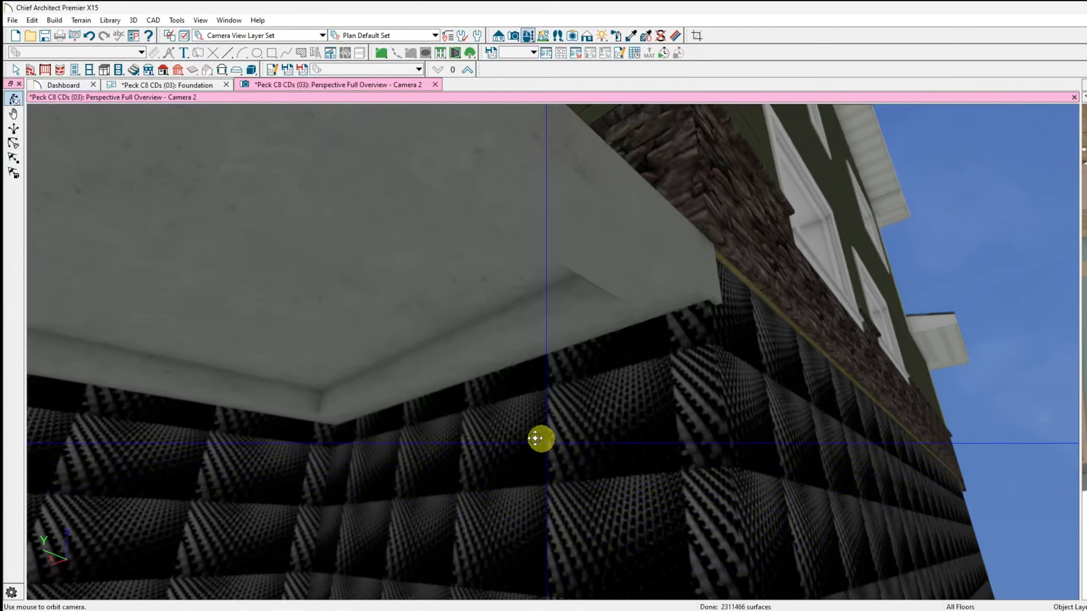
{"action": "left_click_drag", "start_coordinate": [542, 438], "coordinate": [200, 306]}
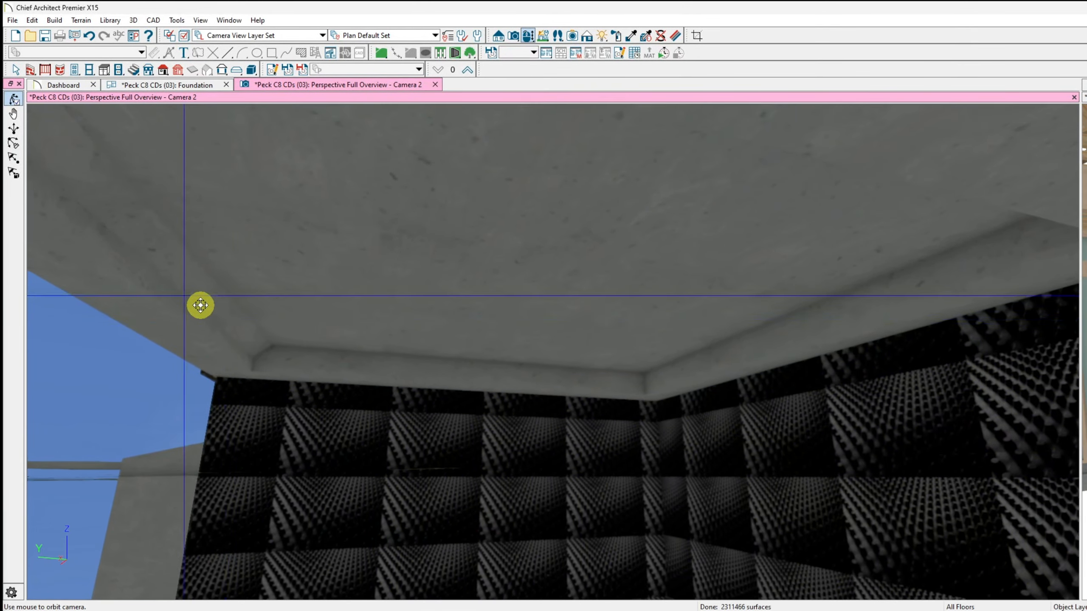
{"action": "left_click_drag", "start_coordinate": [200, 305], "coordinate": [402, 406]}
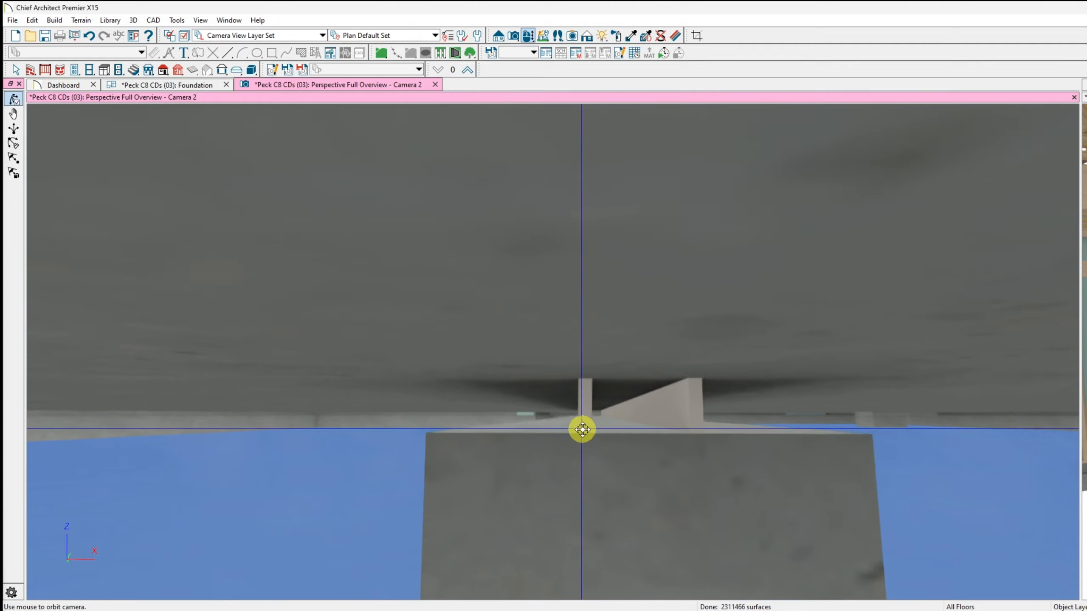
{"action": "left_click_drag", "start_coordinate": [582, 430], "coordinate": [587, 437]}
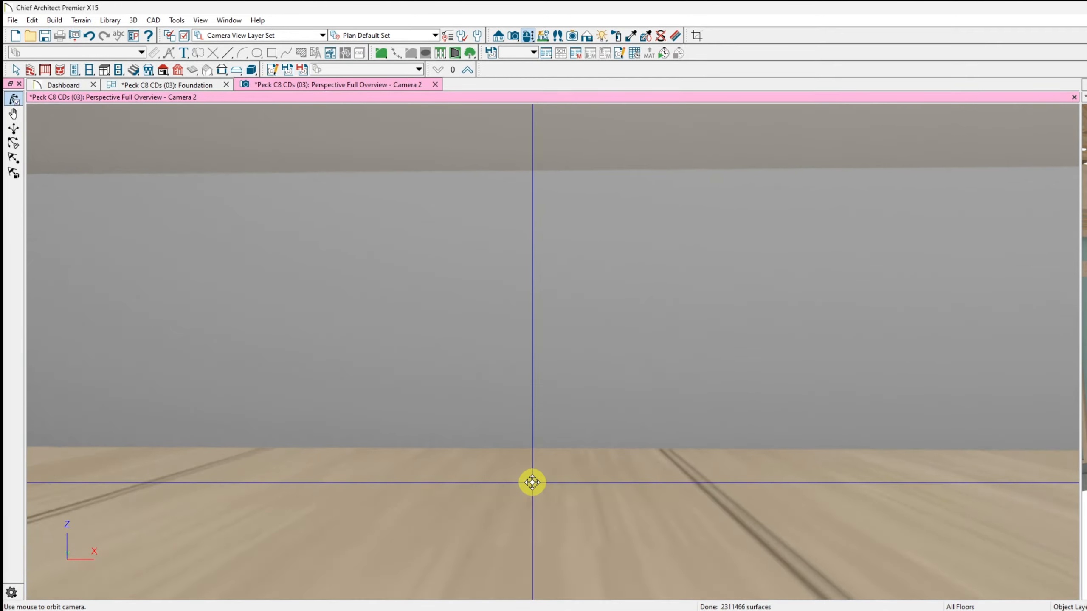
Step: Orbit along the wall and baseboard to bring up the Camera 3 framing overview
{"action": "left_click_drag", "start_coordinate": [532, 483], "coordinate": [595, 262]}
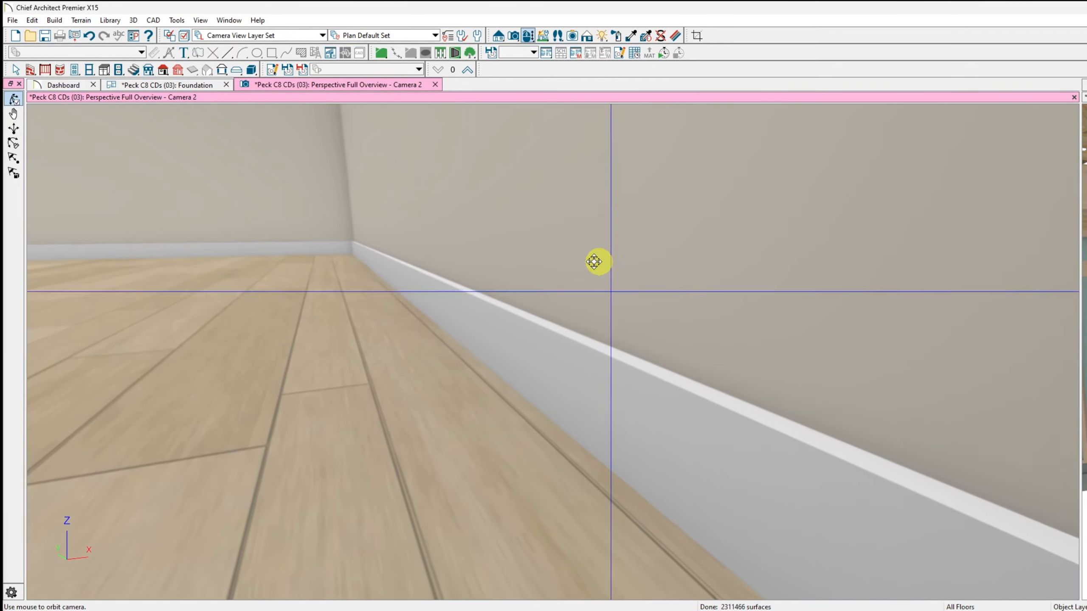
{"action": "left_click_drag", "start_coordinate": [596, 262], "coordinate": [653, 414]}
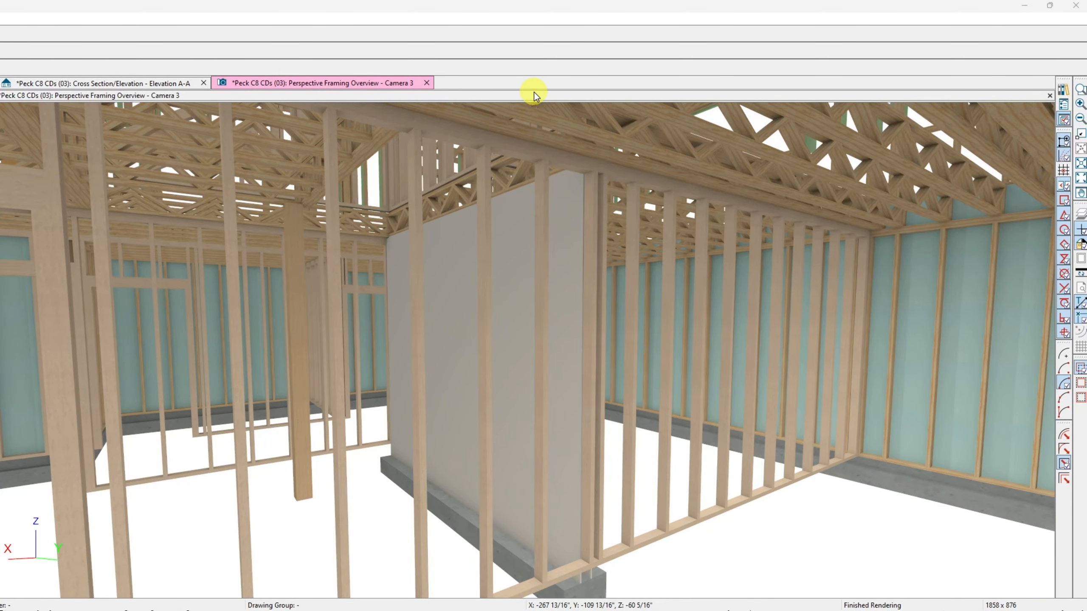
Step: Orbit close to the solid foundation wall and open its Wall Specification dialog
{"action": "left_click_drag", "start_coordinate": [537, 95], "coordinate": [557, 373]}
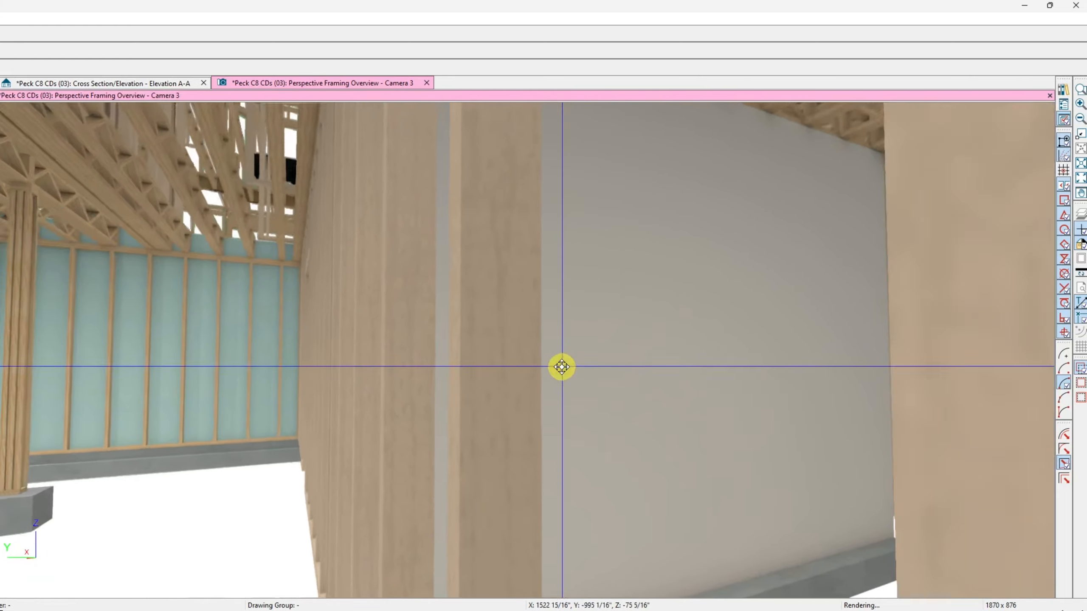
{"action": "left_click_drag", "start_coordinate": [561, 367], "coordinate": [582, 475]}
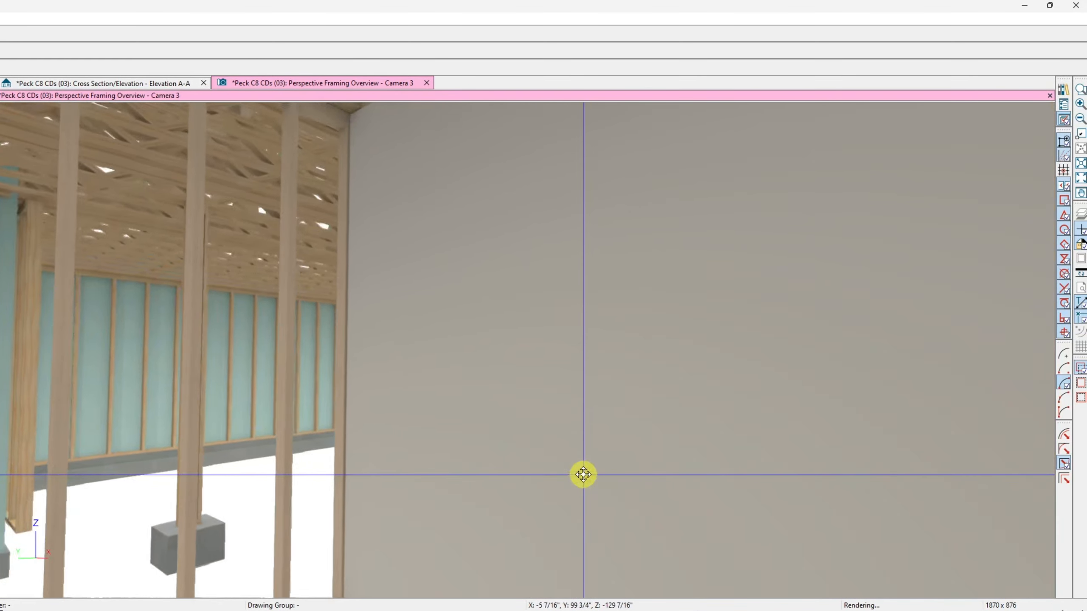
{"action": "left_click_drag", "start_coordinate": [582, 475], "coordinate": [424, 483]}
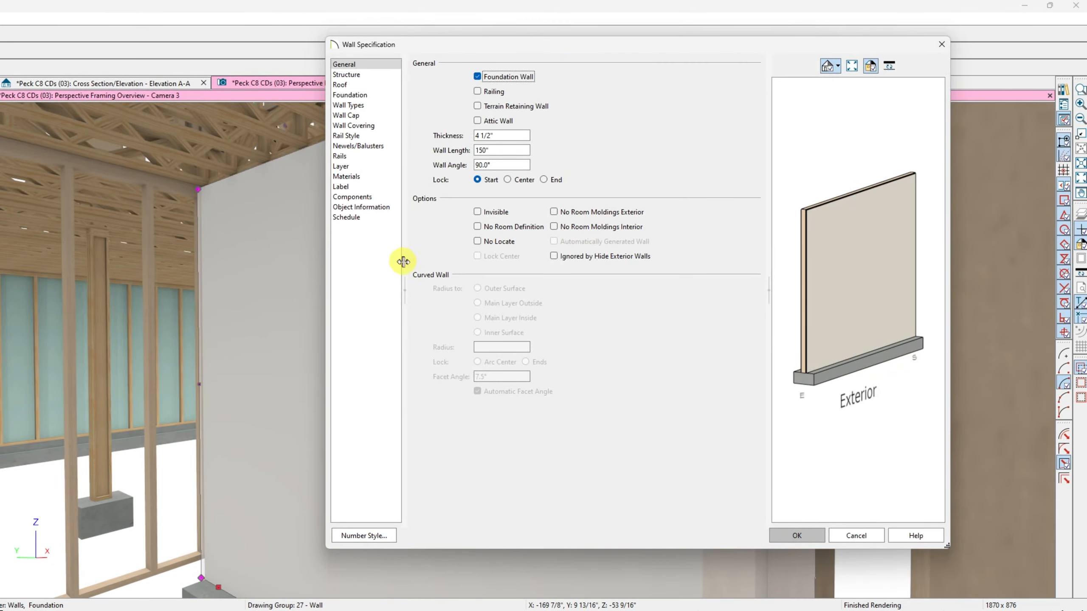
Step: Check Invisible for the foundation wall and confirm with OK
{"action": "left_click", "coordinate": [477, 213]}
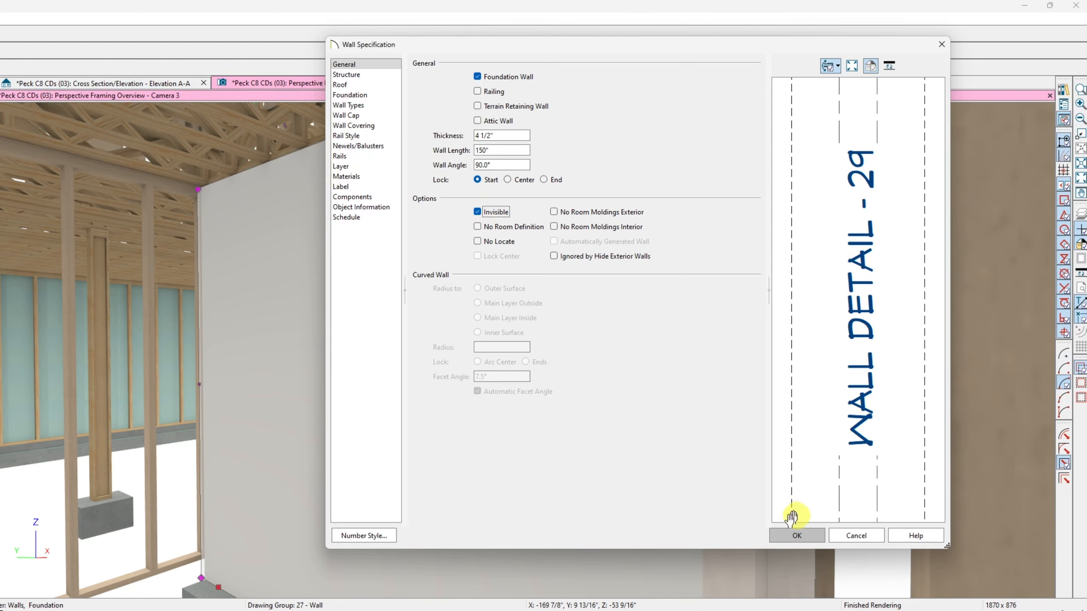
{"action": "left_click", "coordinate": [795, 535]}
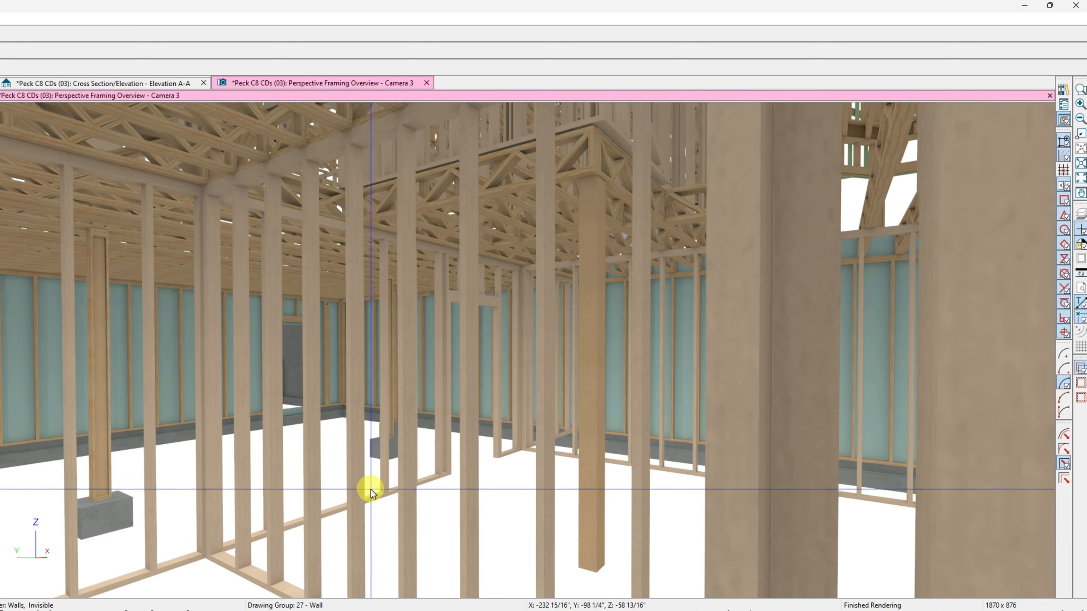
{"action": "left_click_drag", "start_coordinate": [370, 492], "coordinate": [254, 176]}
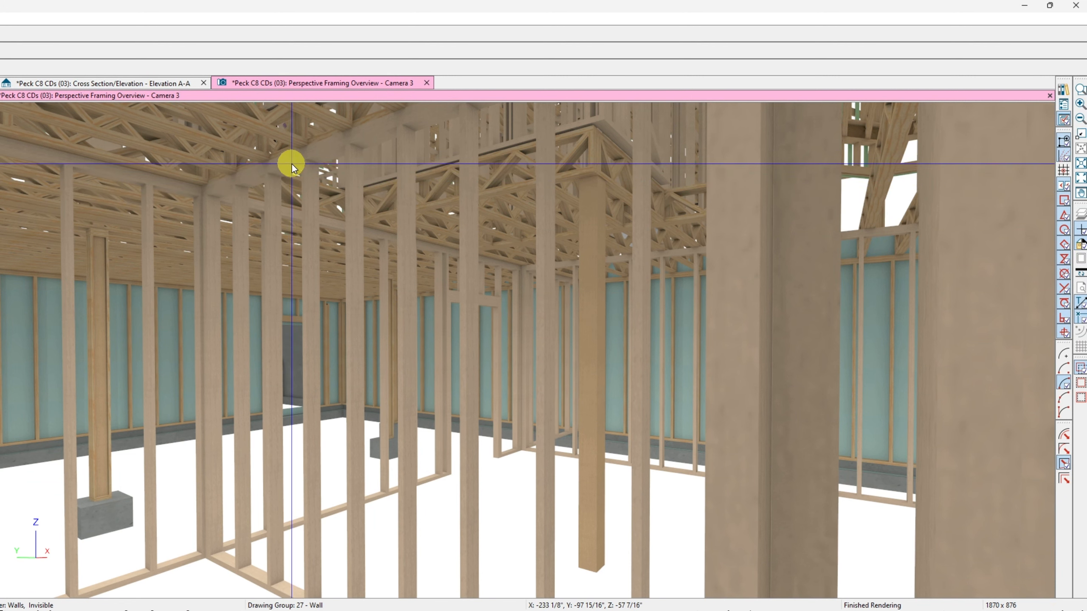
{"action": "right_click", "coordinate": [299, 269]}
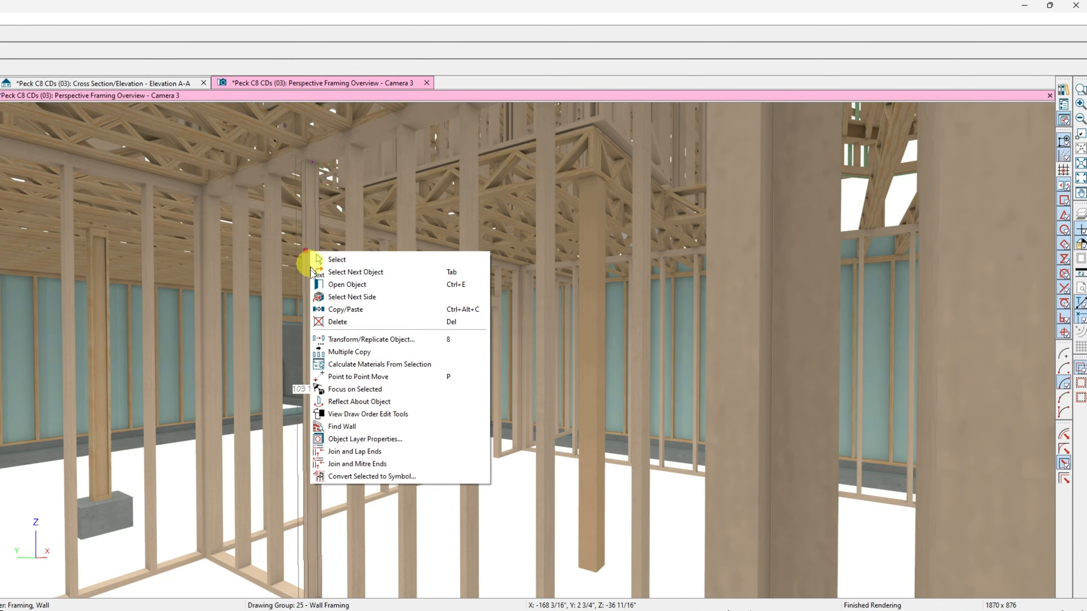
{"action": "mouse_move", "coordinate": [349, 352]}
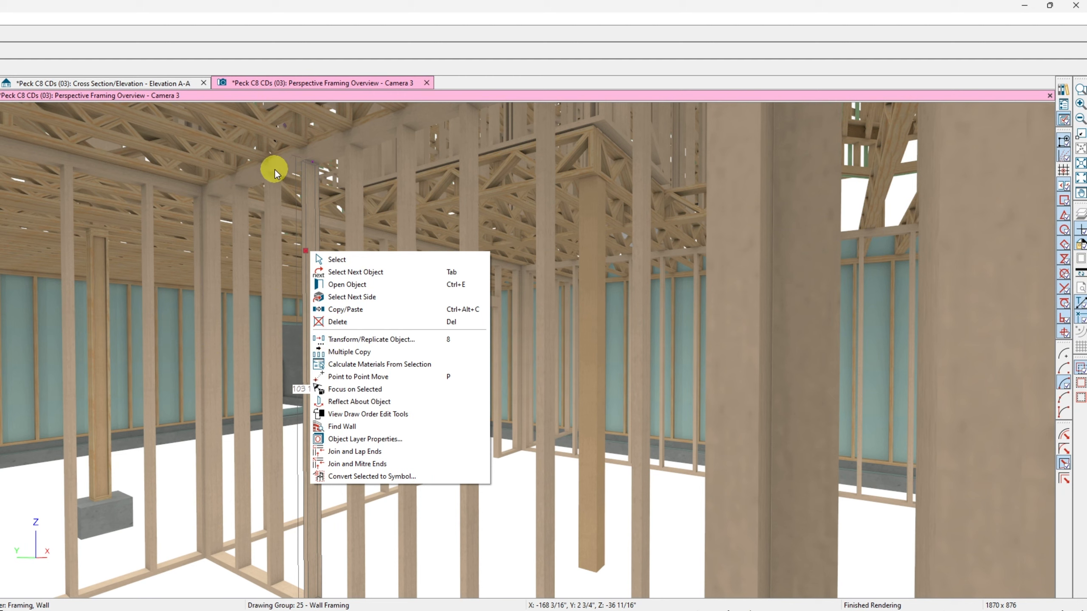
{"action": "mouse_move", "coordinate": [284, 406]}
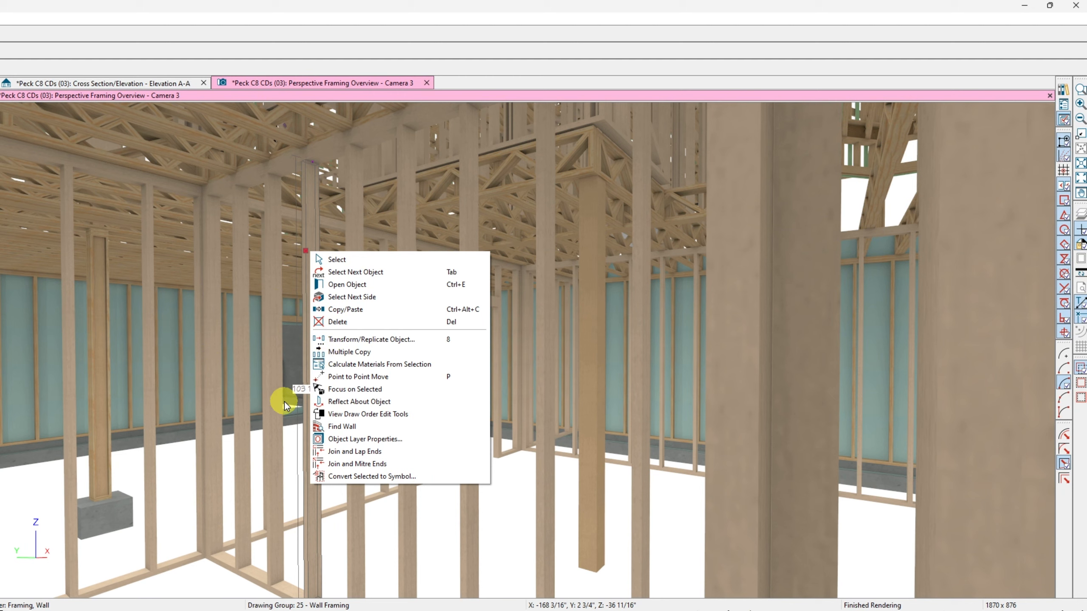
{"action": "mouse_move", "coordinate": [362, 426]}
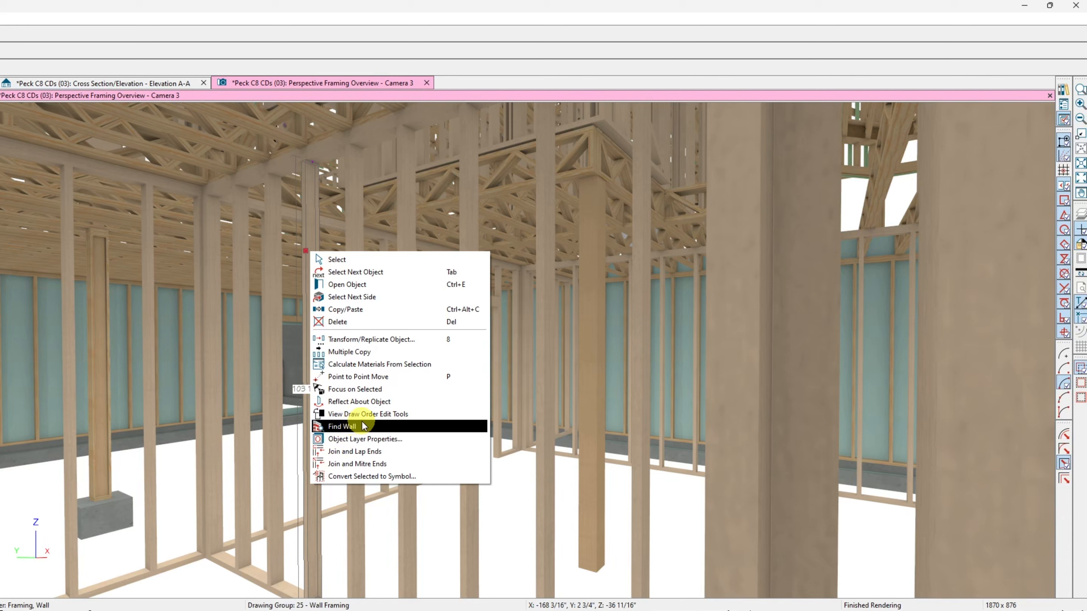
{"action": "mouse_move", "coordinate": [366, 414]}
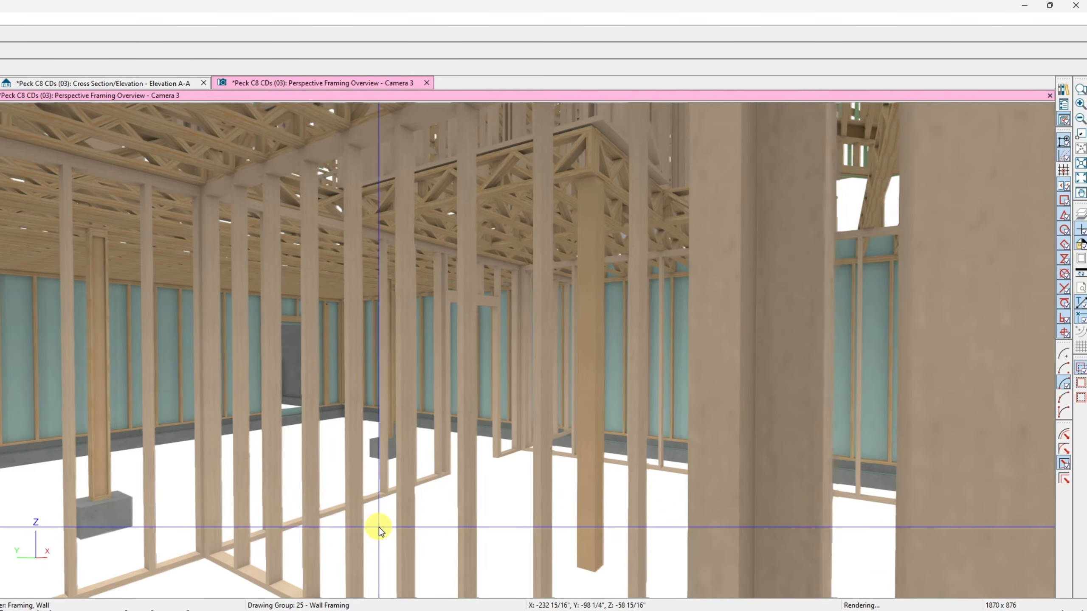
Step: Orbit through the upper floor trusses, bay window framing and along the foundation wall sill
{"action": "left_click_drag", "start_coordinate": [377, 530], "coordinate": [304, 520]}
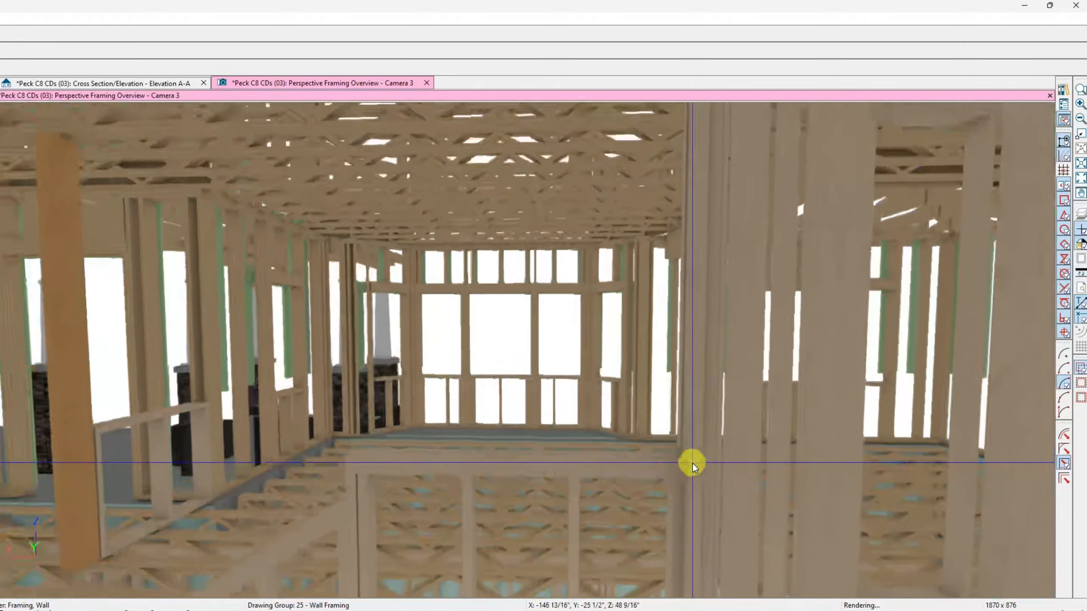
{"action": "left_click_drag", "start_coordinate": [693, 465], "coordinate": [703, 478]}
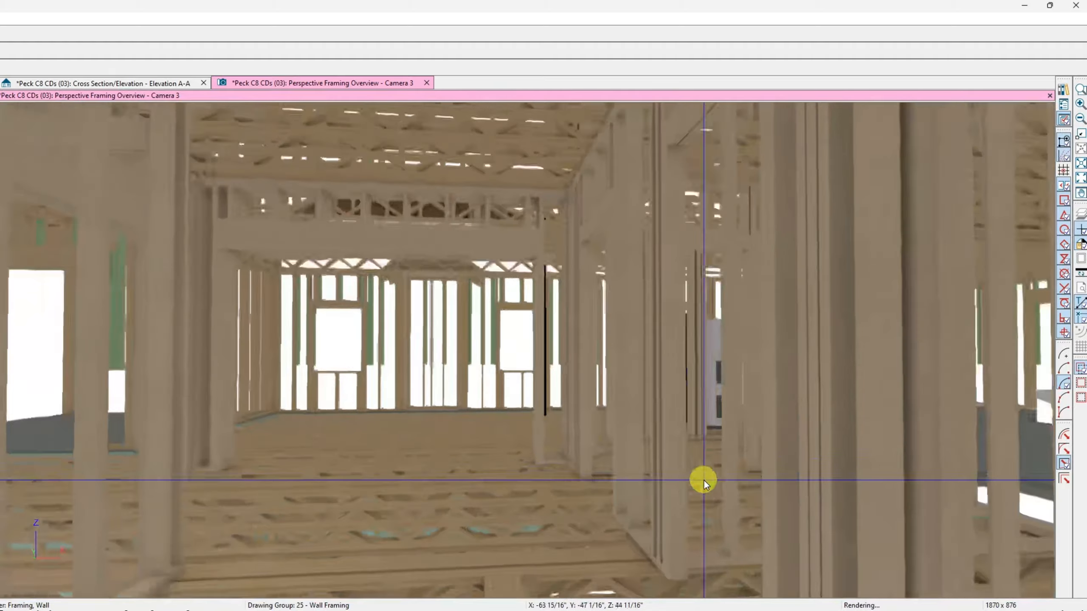
{"action": "left_click_drag", "start_coordinate": [704, 483], "coordinate": [714, 504]}
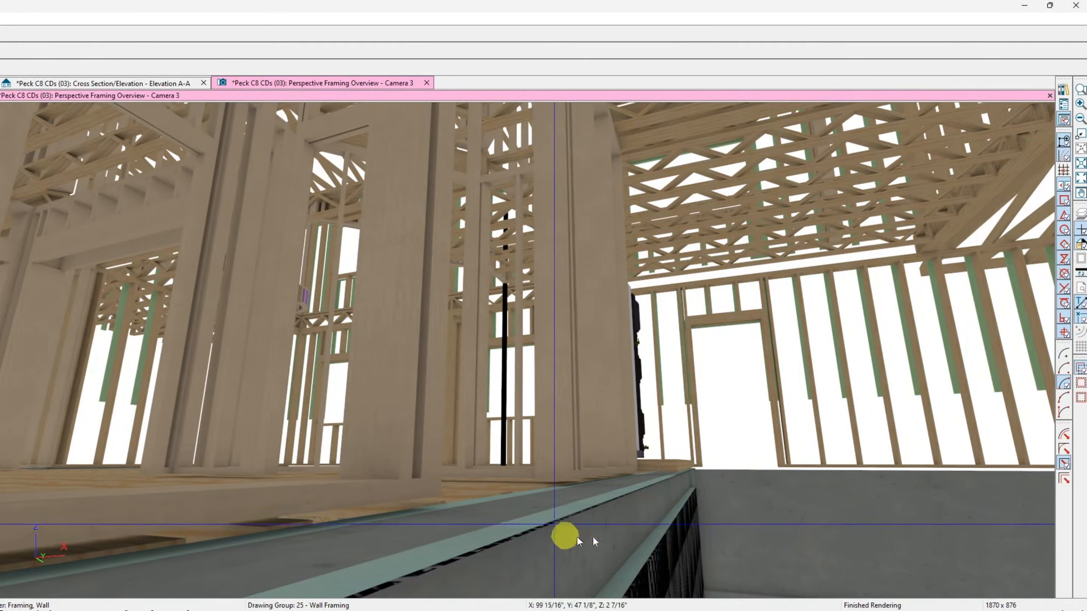
{"action": "left_click_drag", "start_coordinate": [565, 537], "coordinate": [818, 378]}
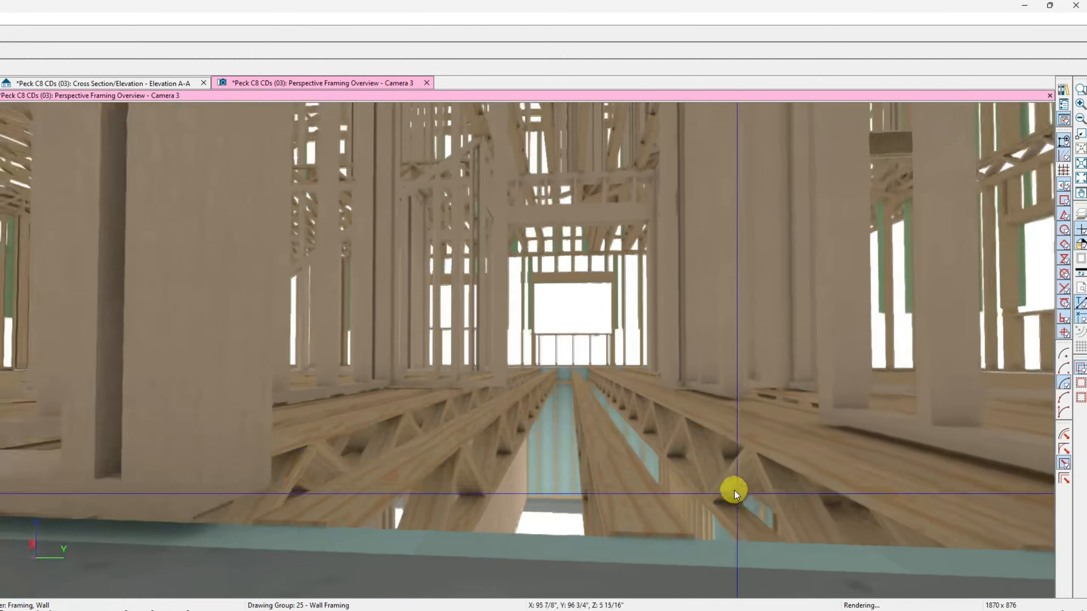
{"action": "left_click_drag", "start_coordinate": [735, 492], "coordinate": [516, 506]}
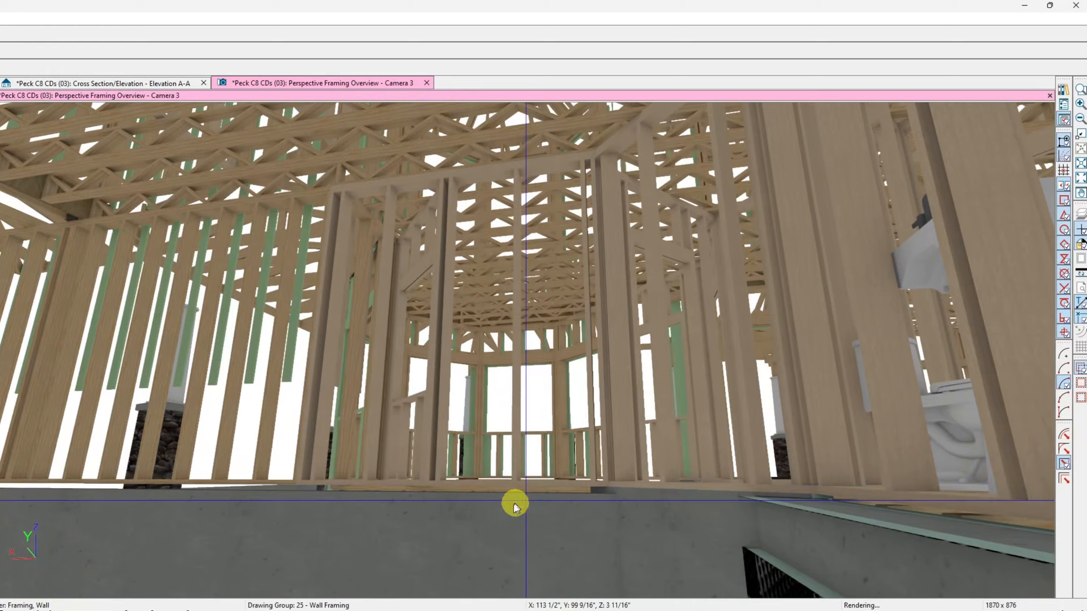
{"action": "left_click_drag", "start_coordinate": [515, 504], "coordinate": [286, 348]}
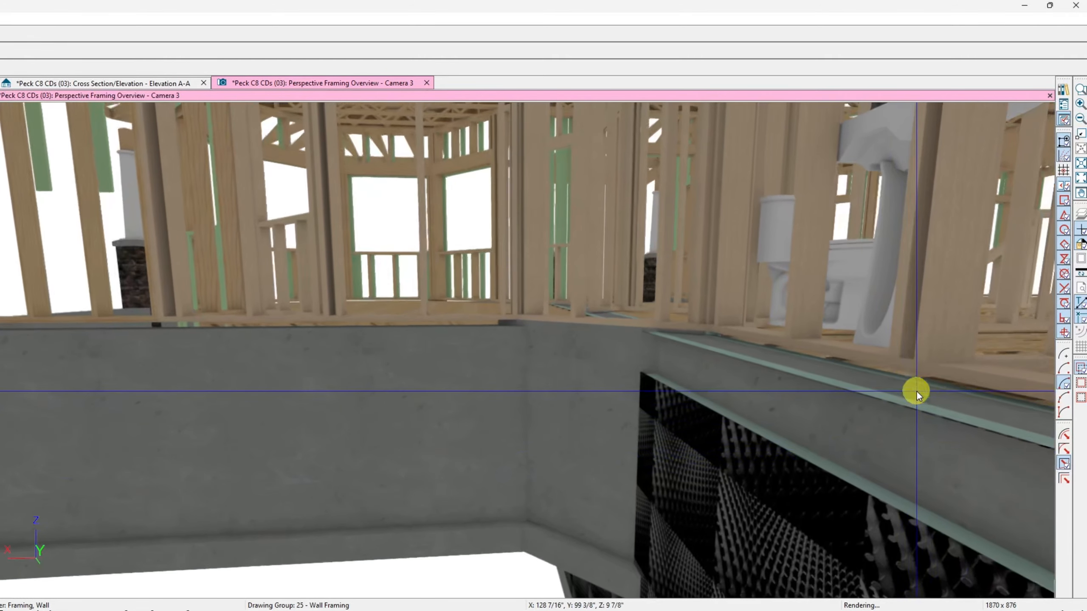
{"action": "left_click_drag", "start_coordinate": [916, 392], "coordinate": [875, 375]}
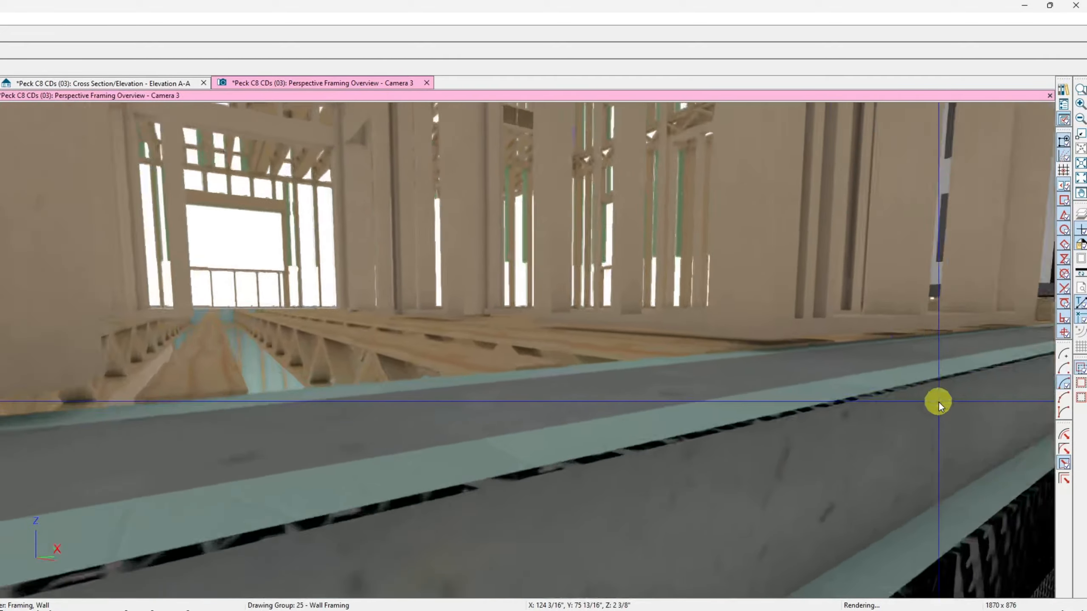
{"action": "left_click_drag", "start_coordinate": [937, 406], "coordinate": [935, 395]}
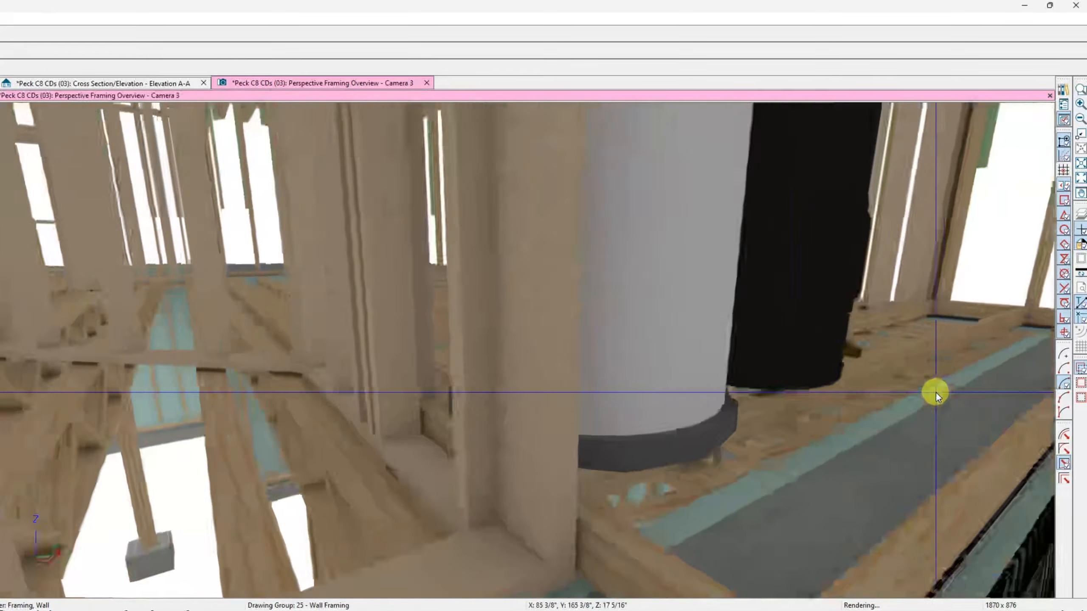